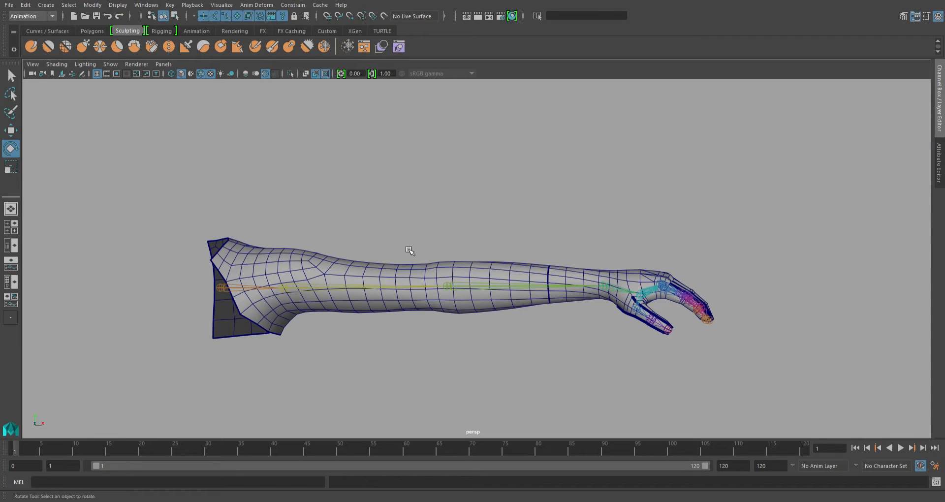
mouse_move(304, 347)
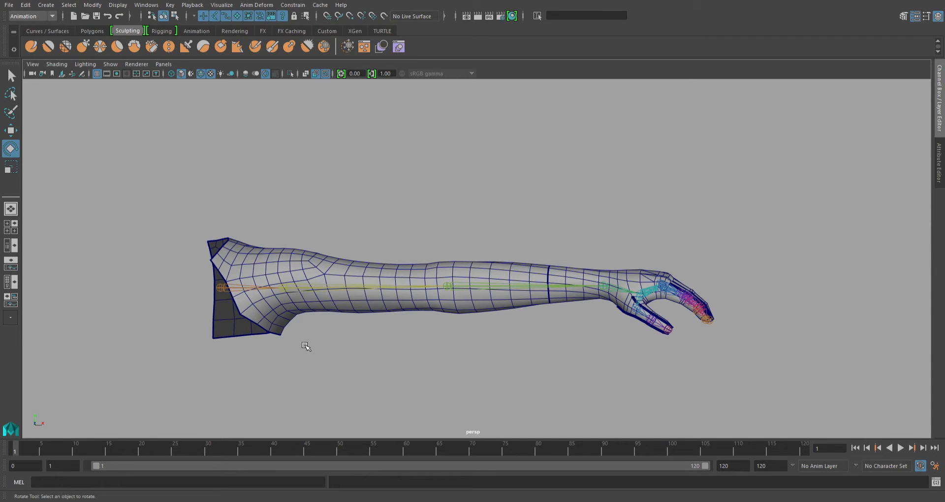
mouse_move(341, 362)
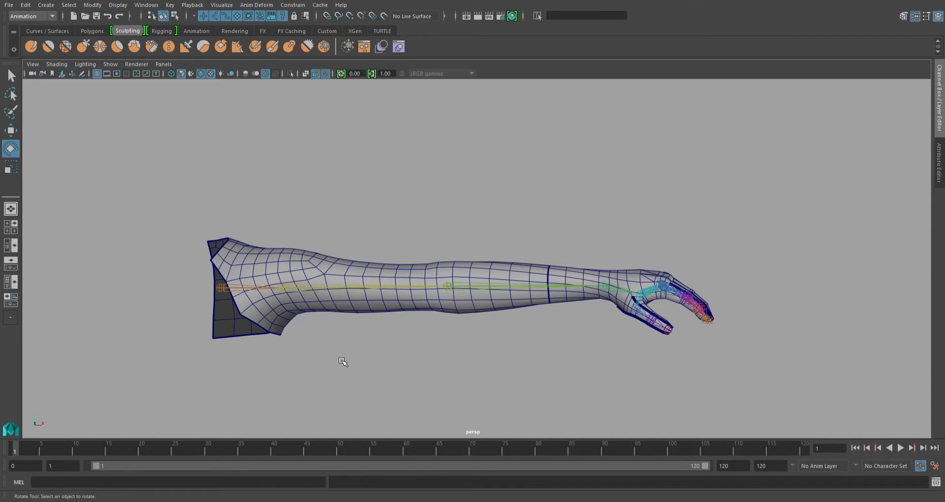
mouse_move(320, 334)
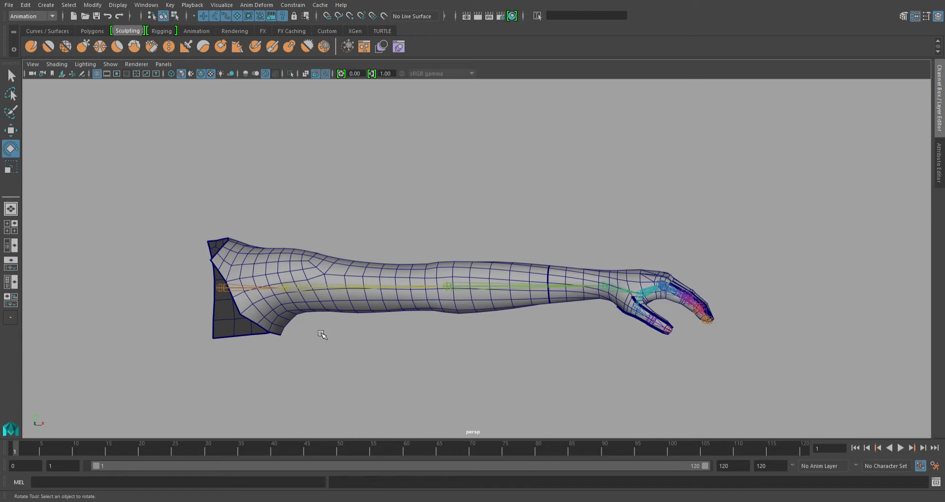
Rotate the shoulder joint to raise the arm and go to frame 36 showing the pinch
left_click(322, 267)
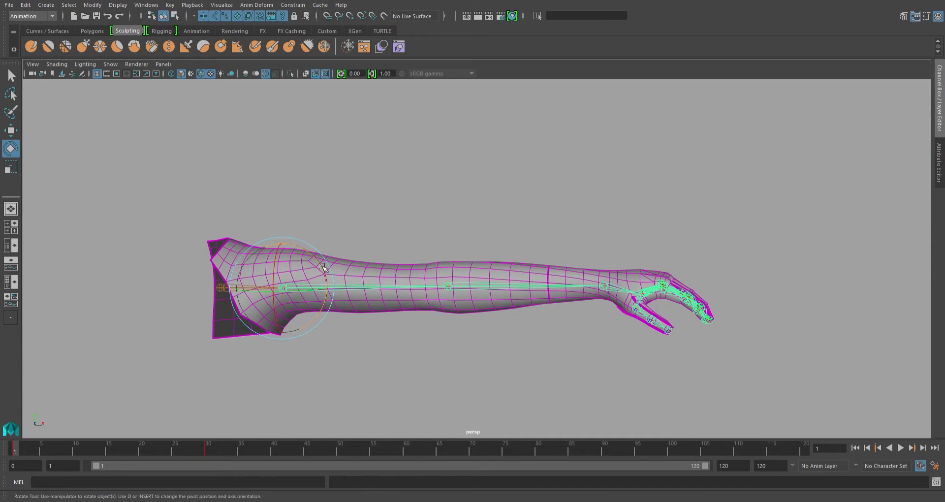
left_click_drag(323, 267, 307, 253)
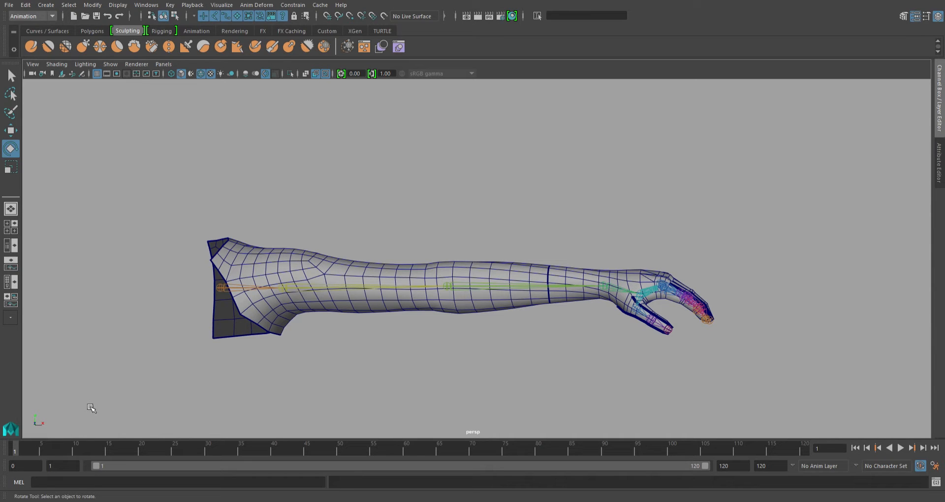
left_click(249, 449)
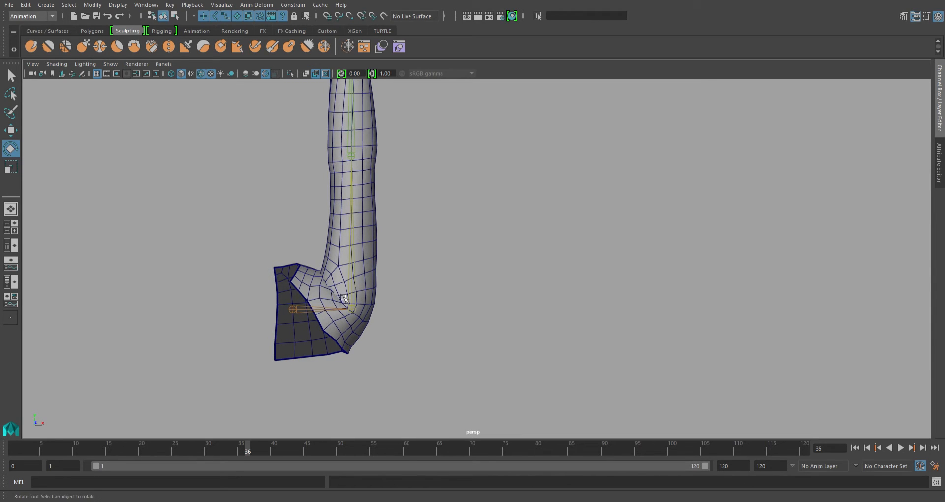
Select Arm_geo1, isolate it in the viewport and zoom in on the shoulder
left_click(343, 300)
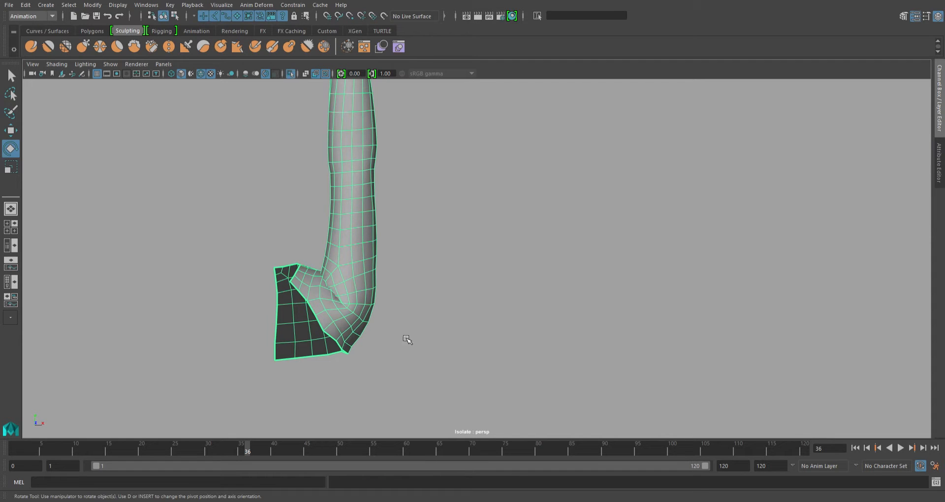
left_click_drag(406, 340, 385, 292)
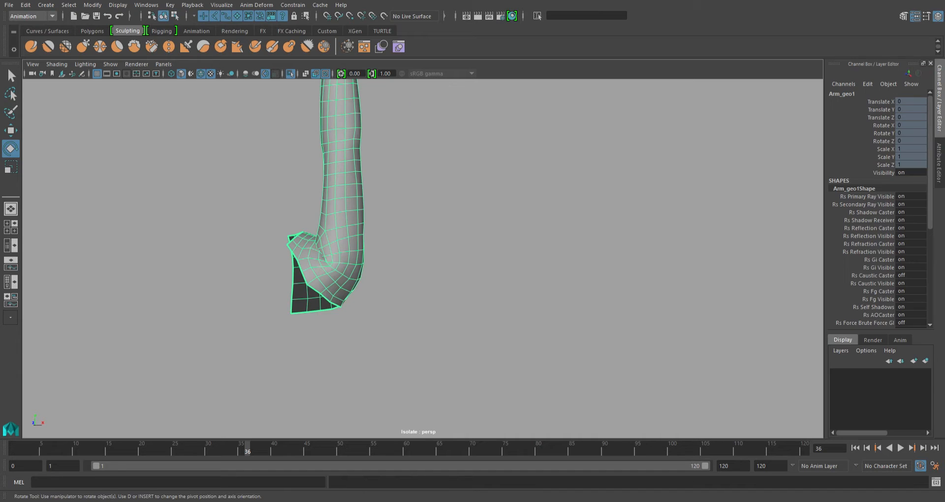
scroll("down", 3)
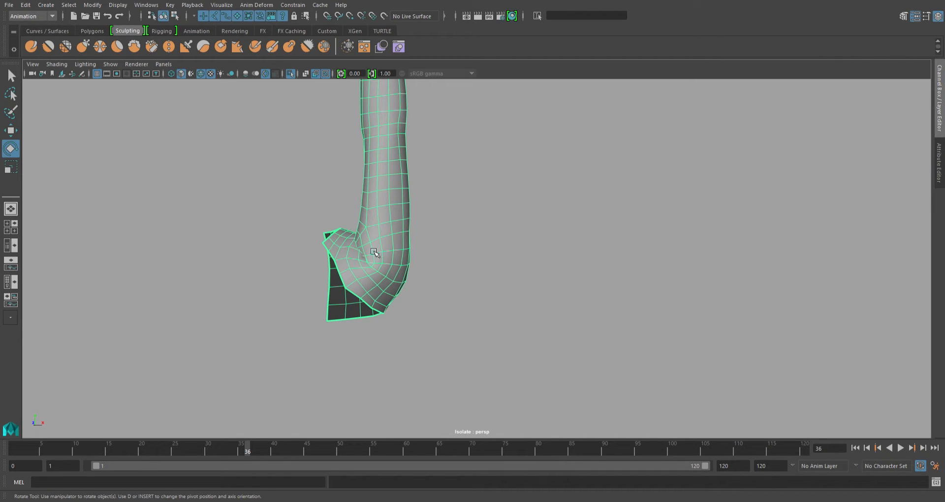
mouse_move(201, 152)
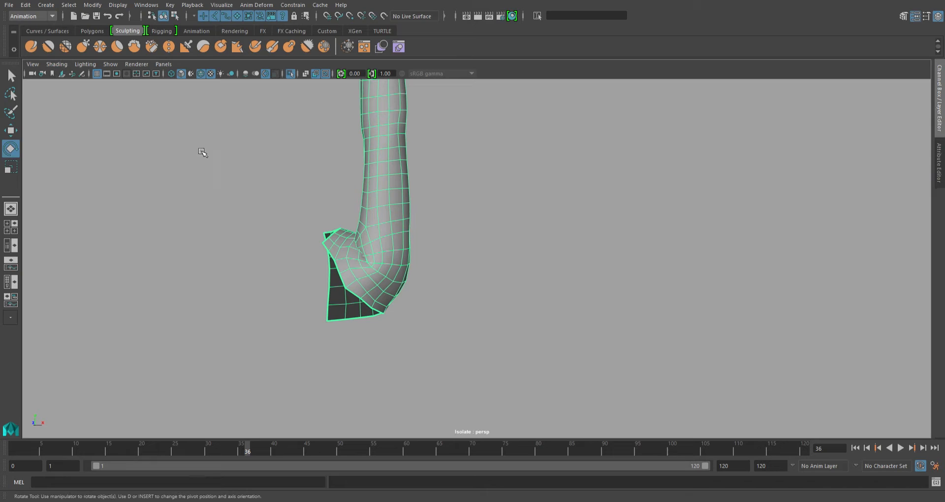
Brush the Smooth Tool over the inner shoulder fold and crease from several angles
left_click(10, 185)
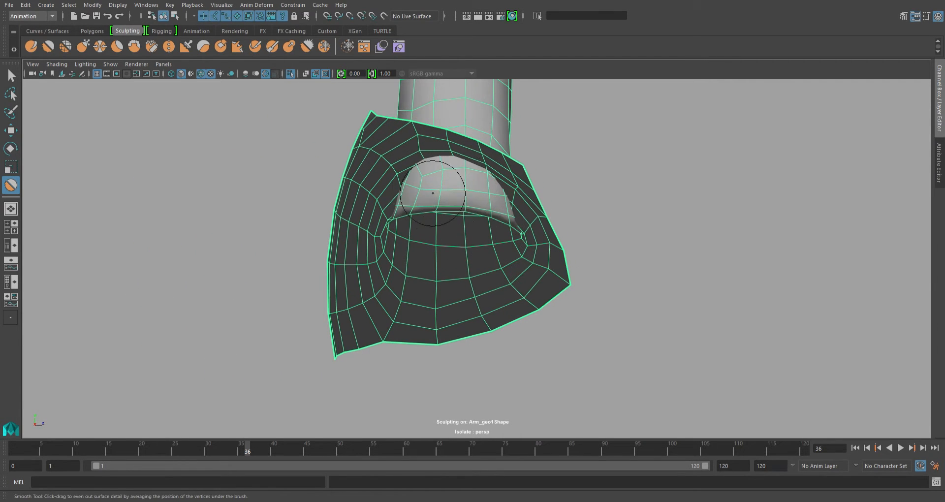
left_click_drag(433, 193, 479, 197)
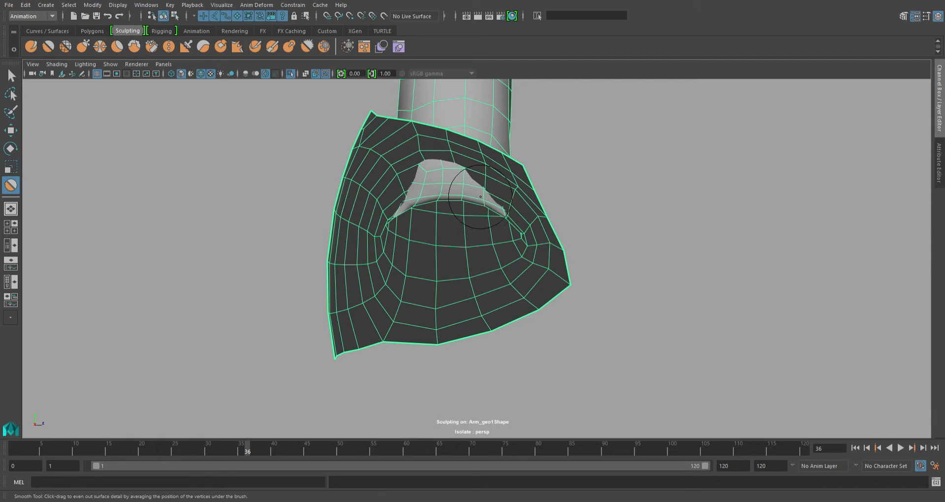
left_click_drag(481, 196, 416, 190)
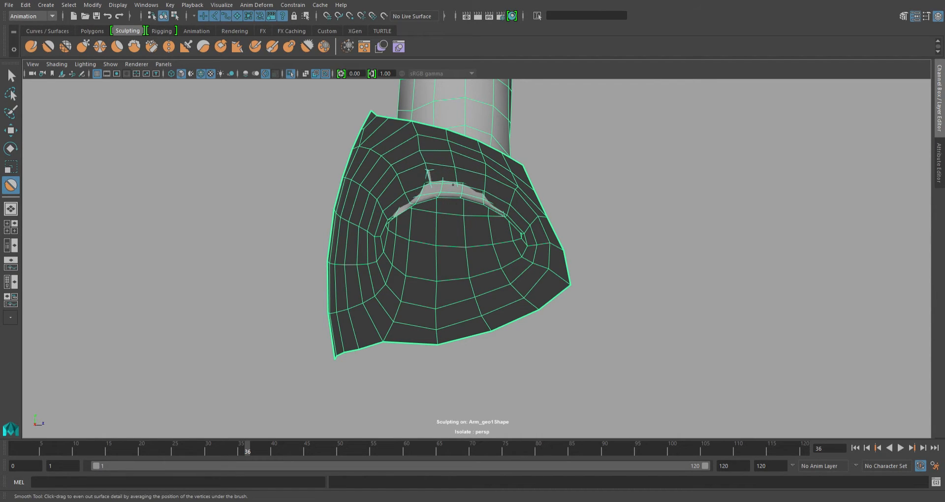
left_click_drag(452, 187, 402, 204)
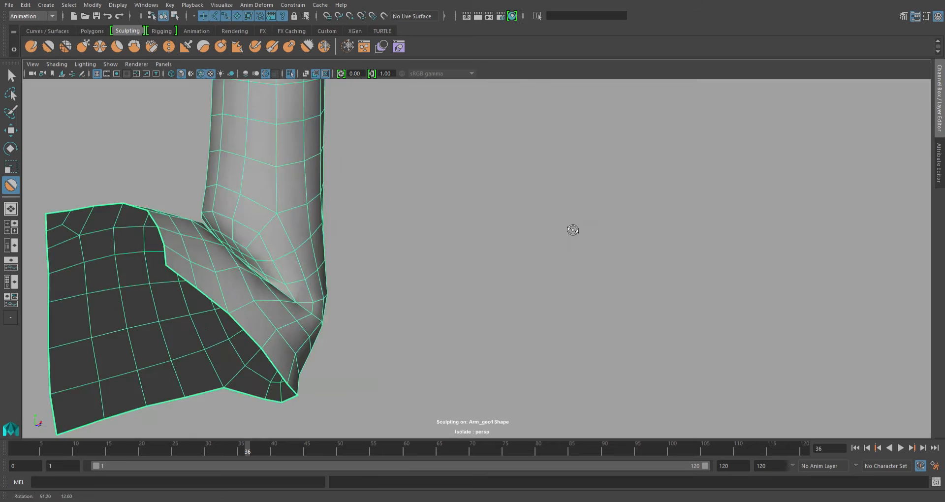
left_click_drag(573, 230, 452, 224)
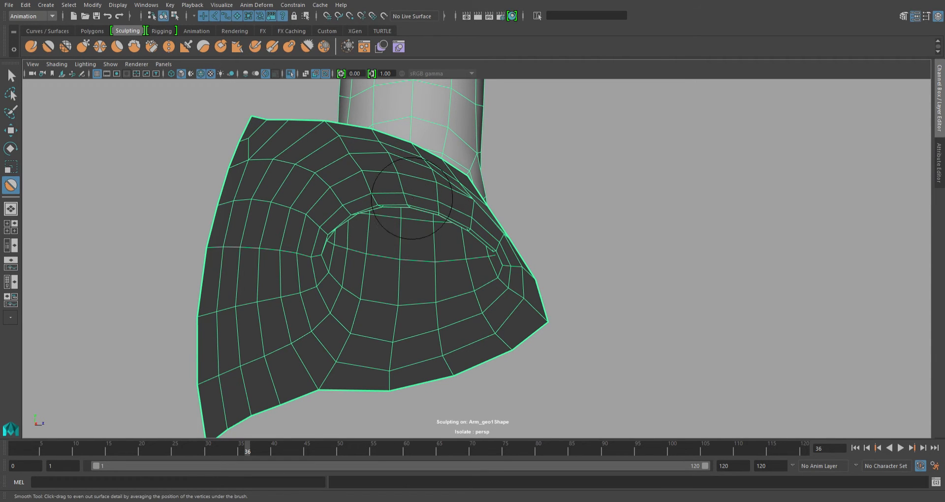
left_click_drag(409, 199, 542, 297)
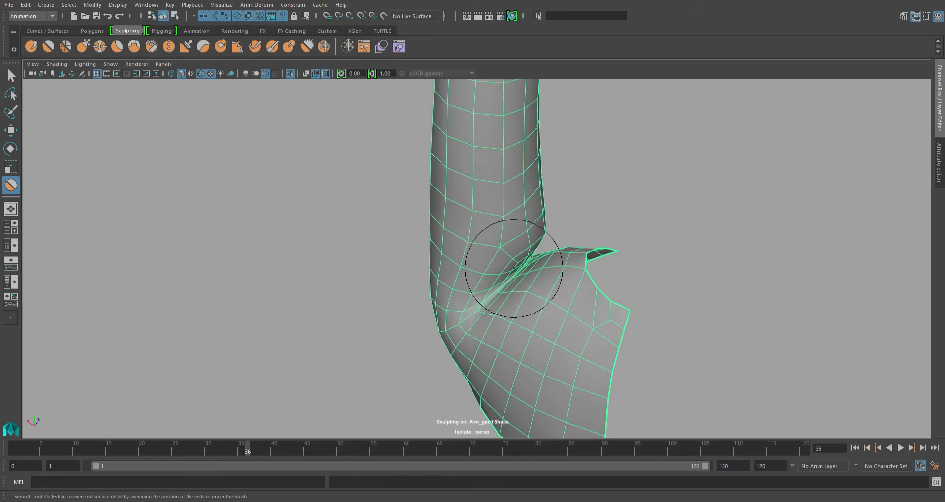
left_click_drag(500, 268, 447, 232)
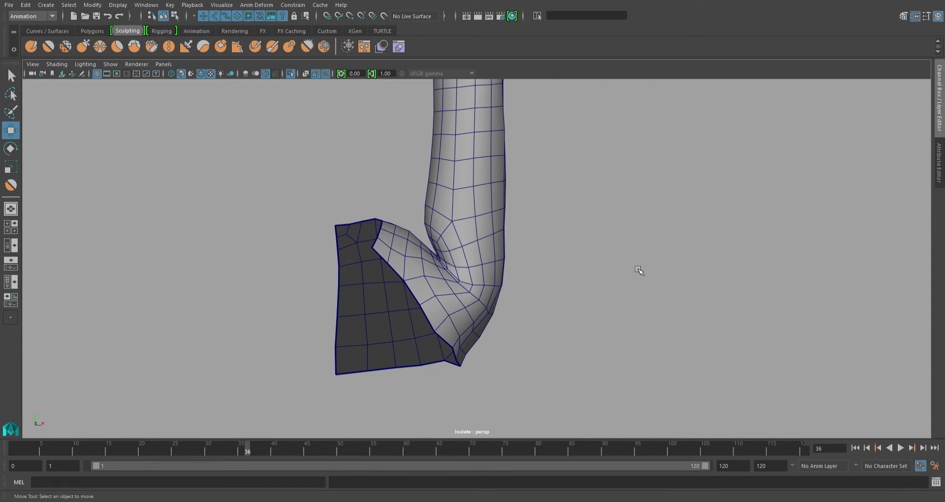
mouse_move(444, 264)
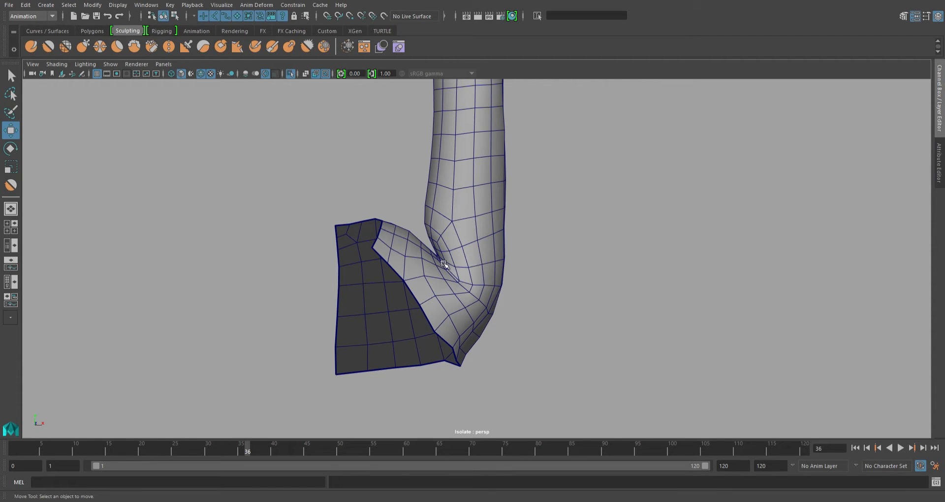
mouse_move(471, 254)
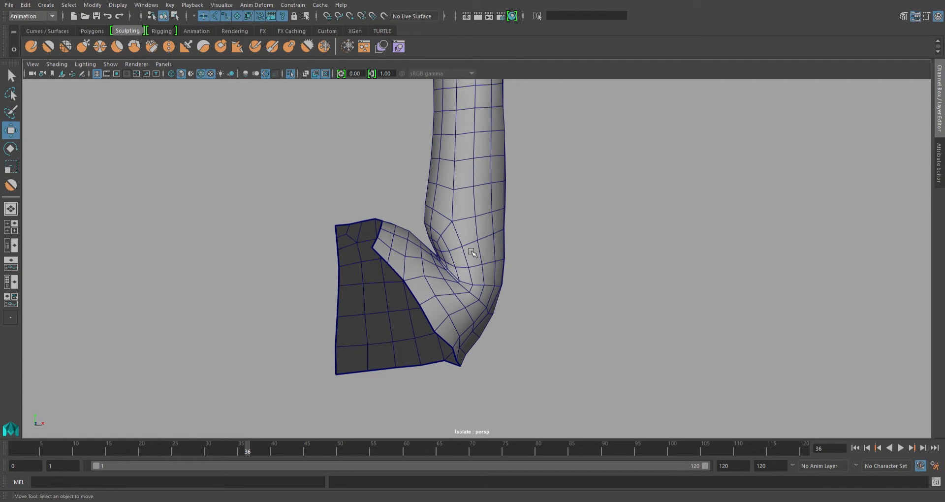
mouse_move(487, 250)
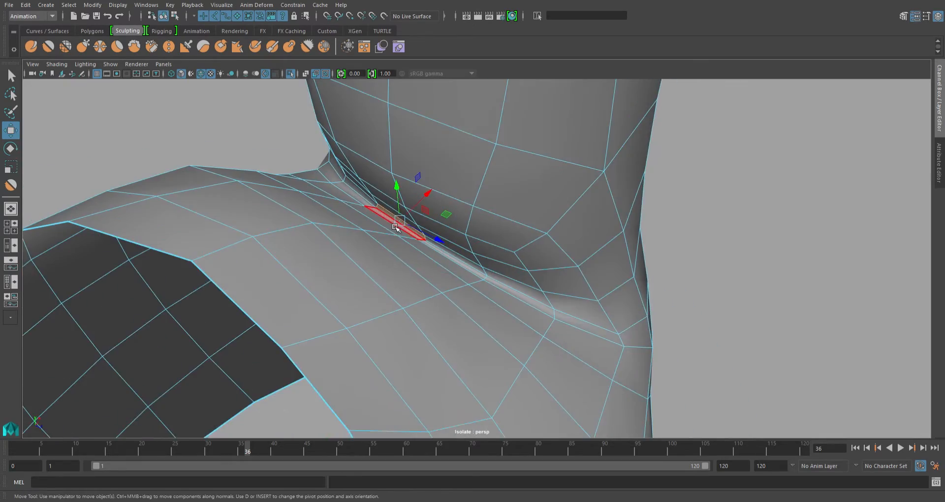
Move the collapsed armpit crease edges and vertices outward with soft falloff to open the fold
left_click_drag(396, 228, 573, 235)
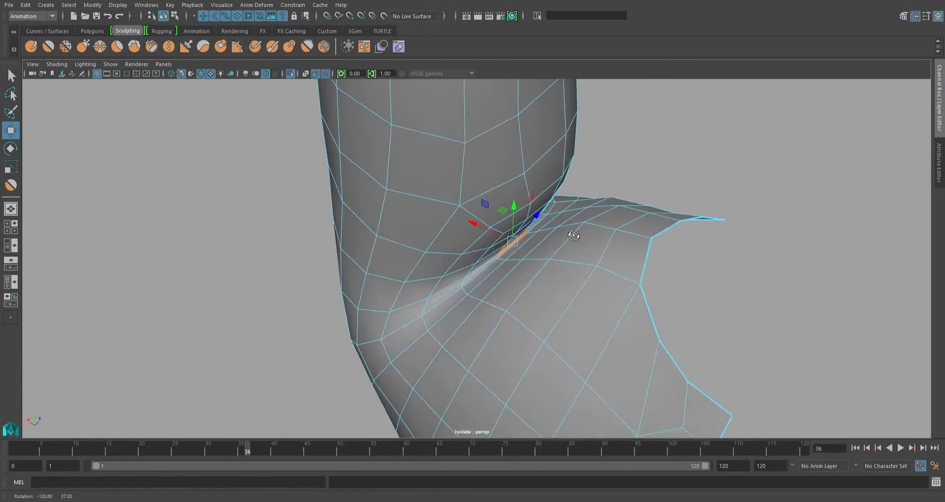
left_click_drag(573, 236, 402, 243)
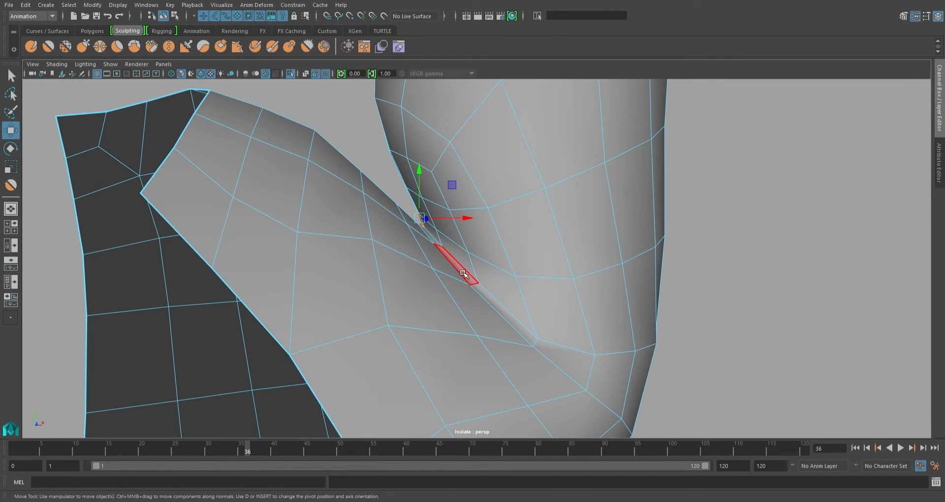
left_click_drag(464, 275, 430, 259)
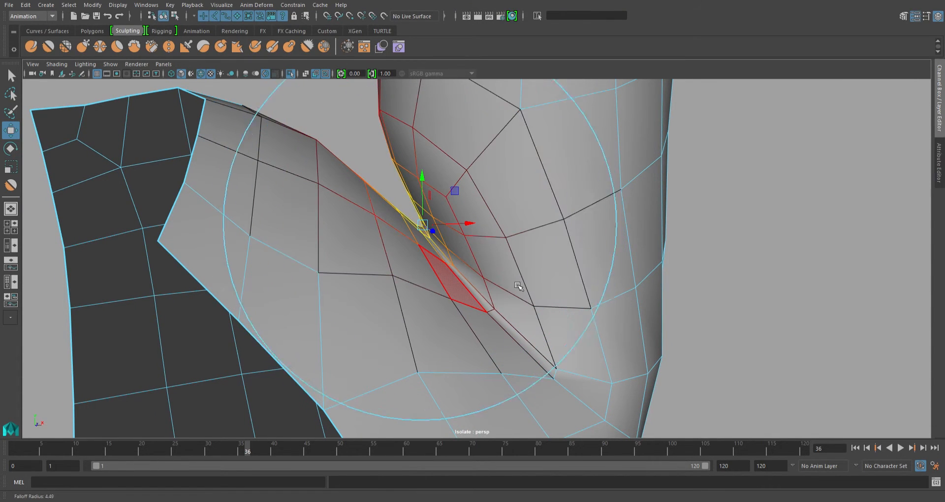
left_click_drag(519, 286, 607, 284)
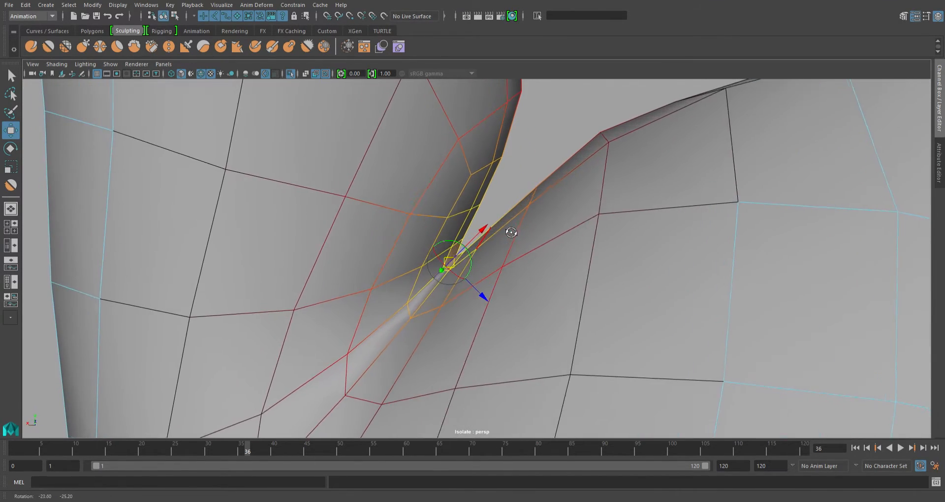
left_click(563, 289)
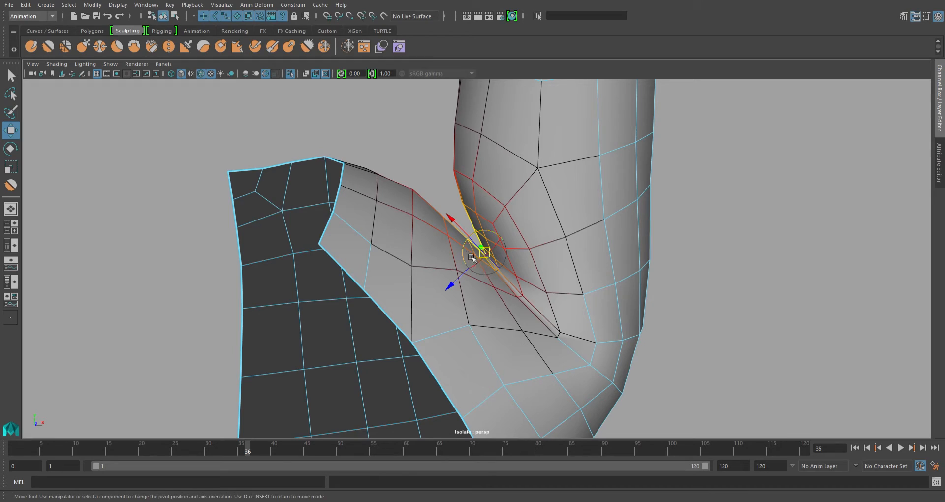
left_click_drag(472, 257, 588, 301)
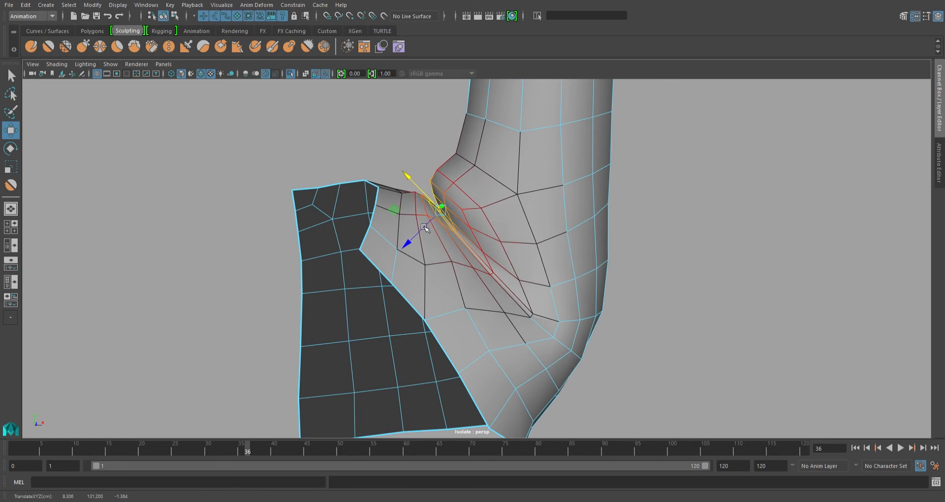
left_click_drag(425, 227, 335, 230)
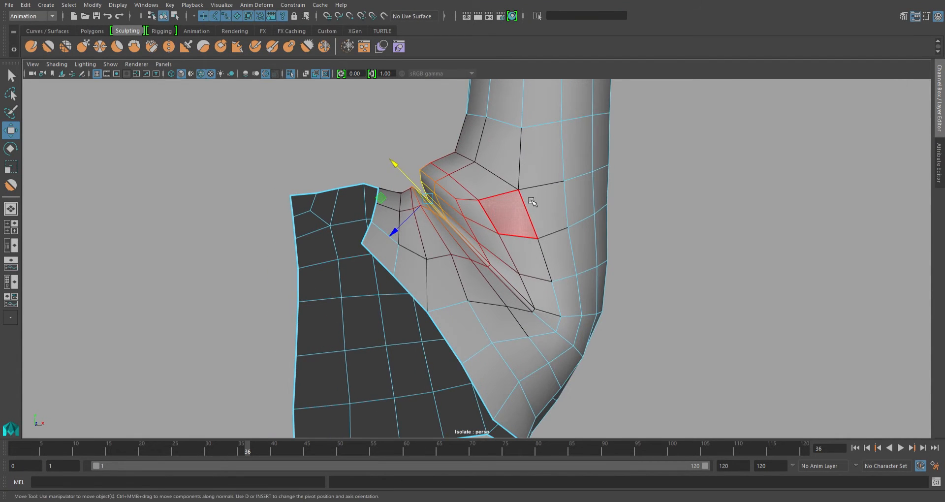
Sculpt-smooth the creased band, top fold and inner corner of the shoulder bend
left_click(47, 47)
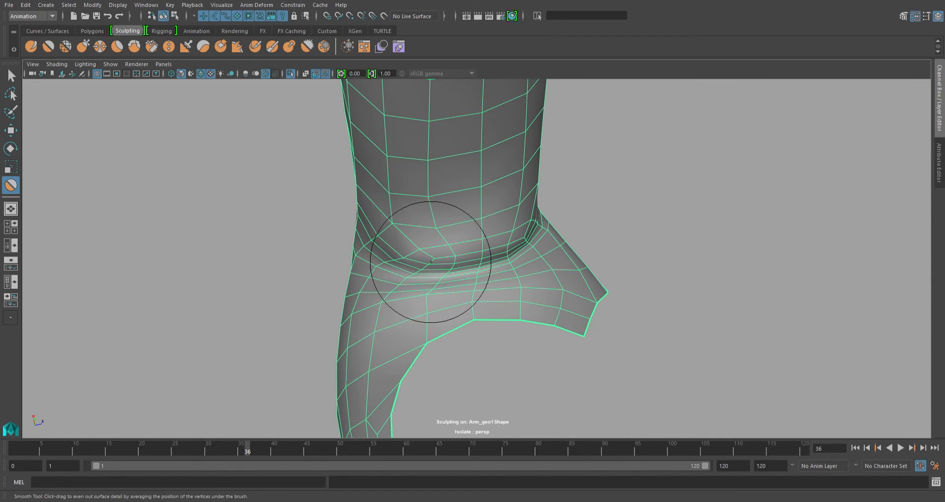
left_click_drag(428, 265, 440, 272)
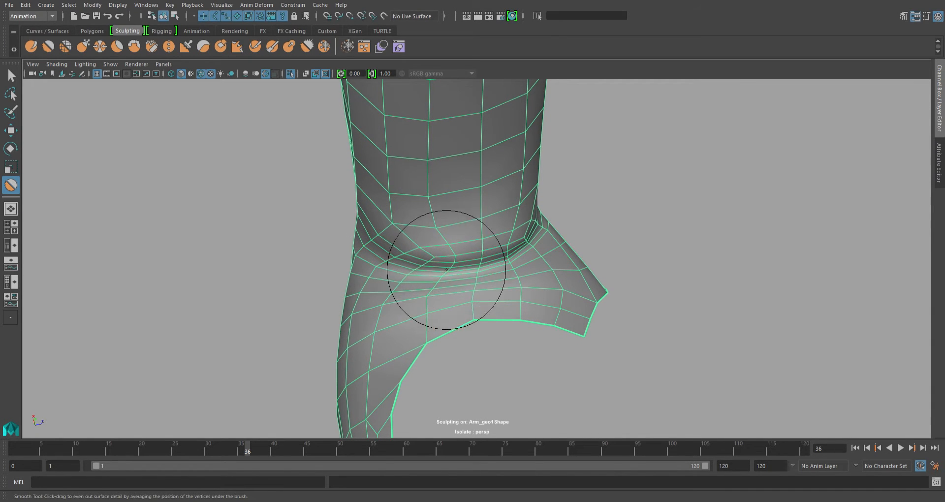
left_click_drag(440, 268, 506, 244)
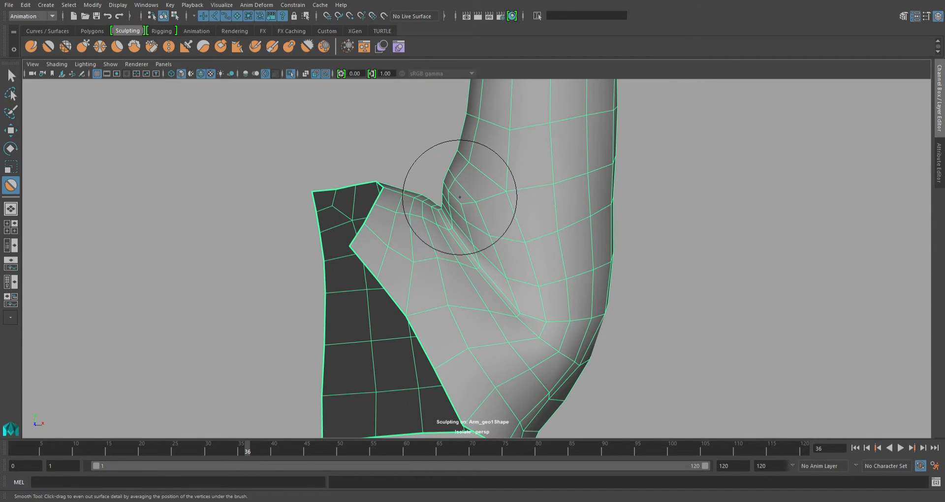
left_click_drag(457, 196, 500, 229)
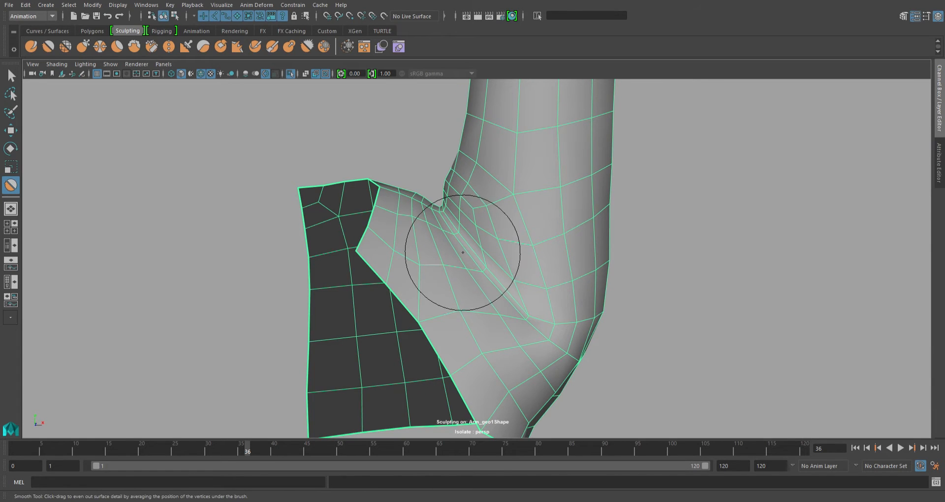
left_click_drag(463, 253, 505, 235)
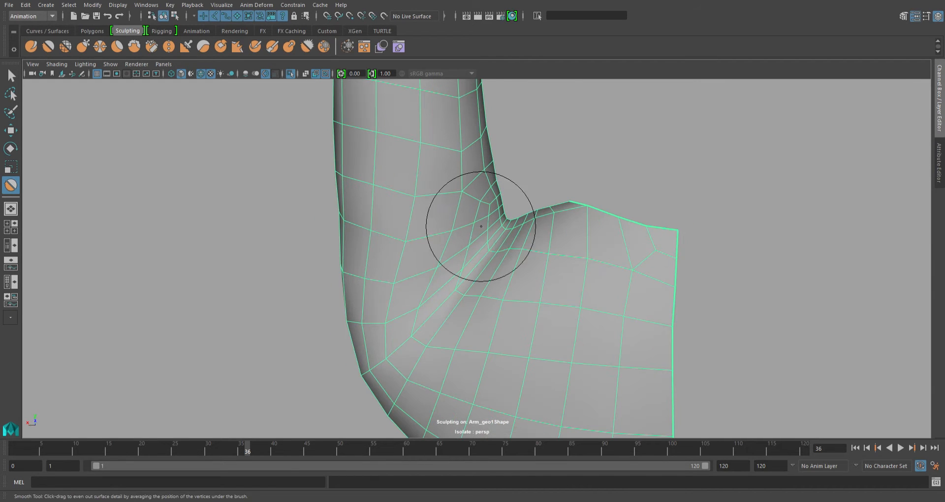
left_click_drag(482, 226, 447, 260)
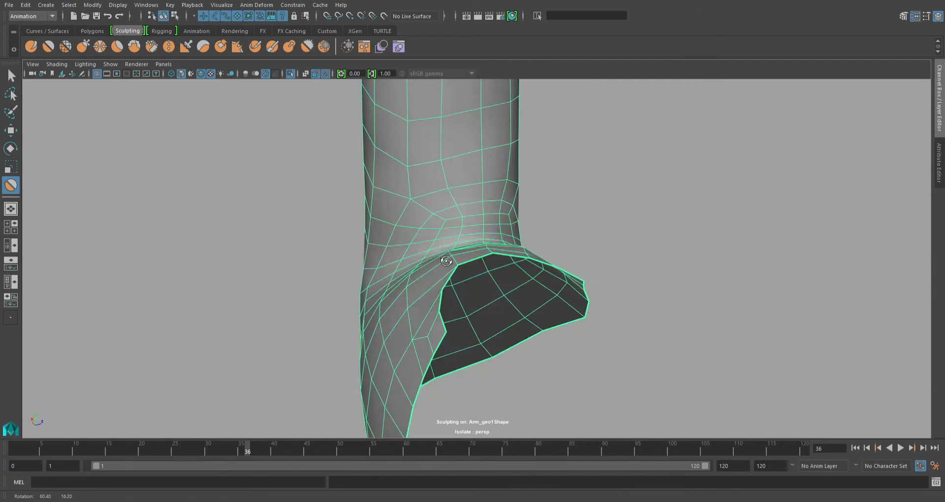
left_click_drag(447, 261, 567, 272)
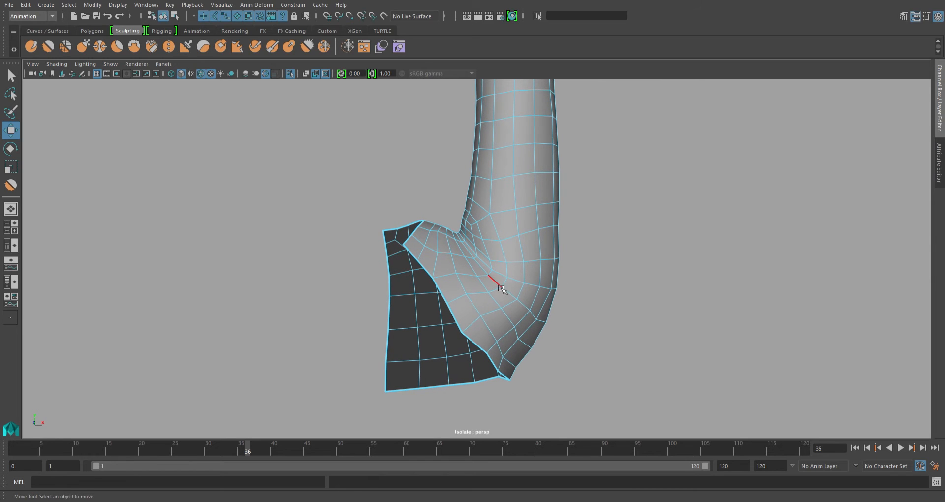
Select the underarm crease edge and switch to the Modeling menu set for Edit Edge Flow
left_click(499, 290)
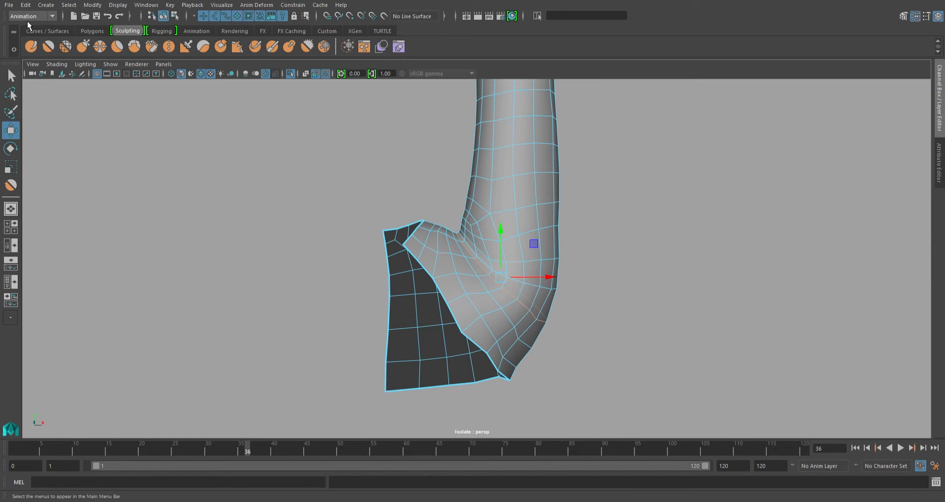
left_click(55, 15)
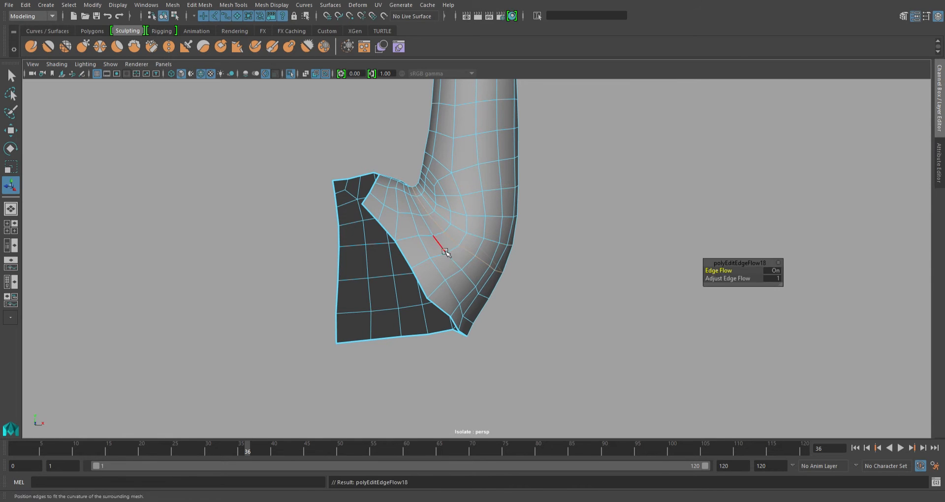
Orbit the model to inspect the reshaped underarm fold and shoulder junction
left_click_drag(443, 252, 310, 195)
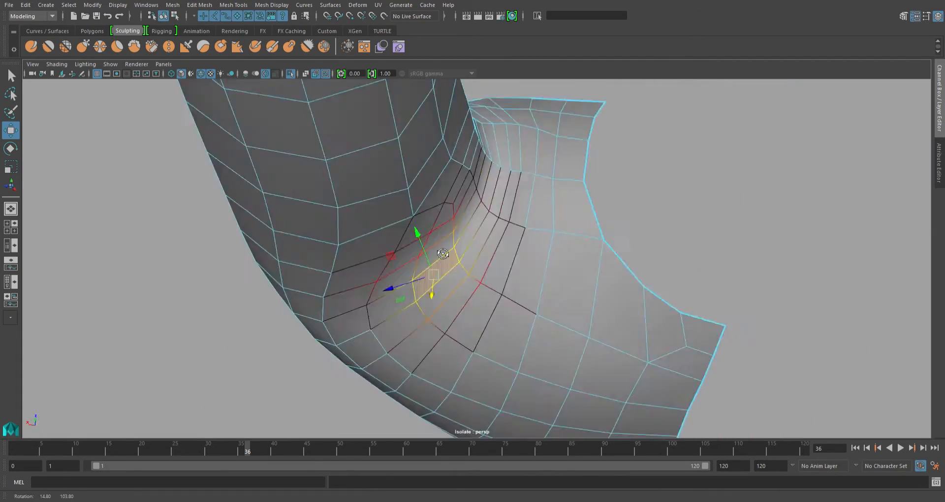
left_click_drag(443, 253, 537, 218)
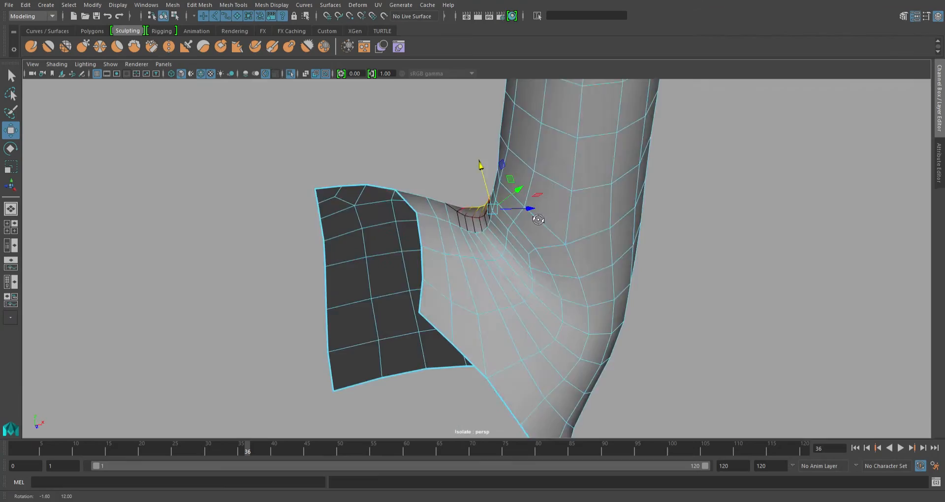
left_click_drag(536, 220, 392, 150)
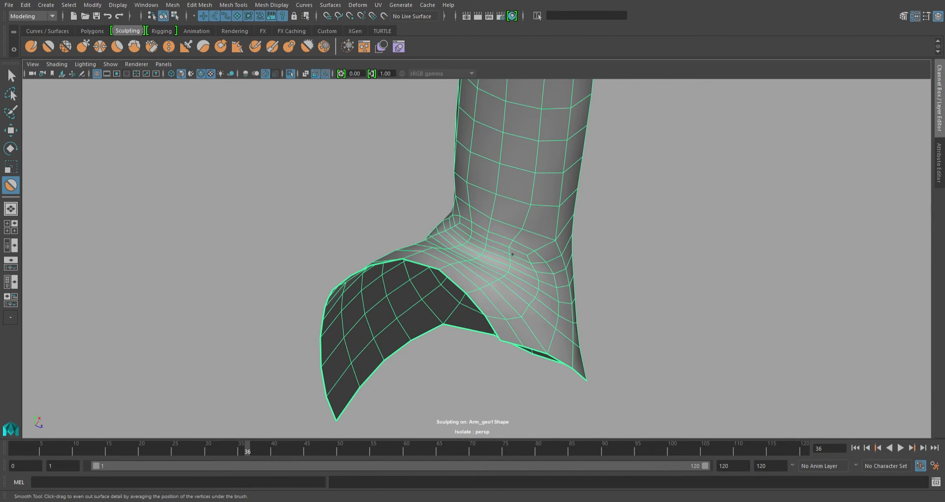
Smooth the underarm surface with the Smooth Tool before leaving isolation
left_click_drag(512, 253, 473, 239)
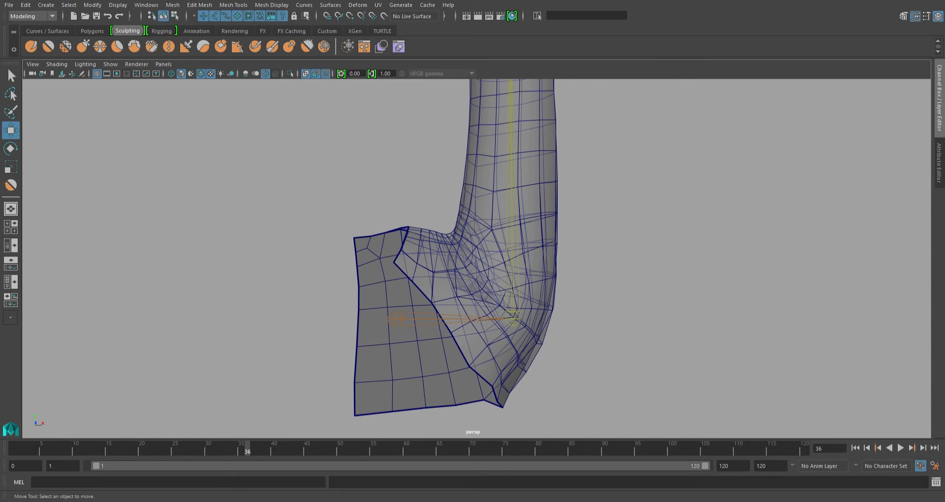
Select the sculpt mesh and move shoulder border vertices onto the underlying arm mesh
left_click(440, 295)
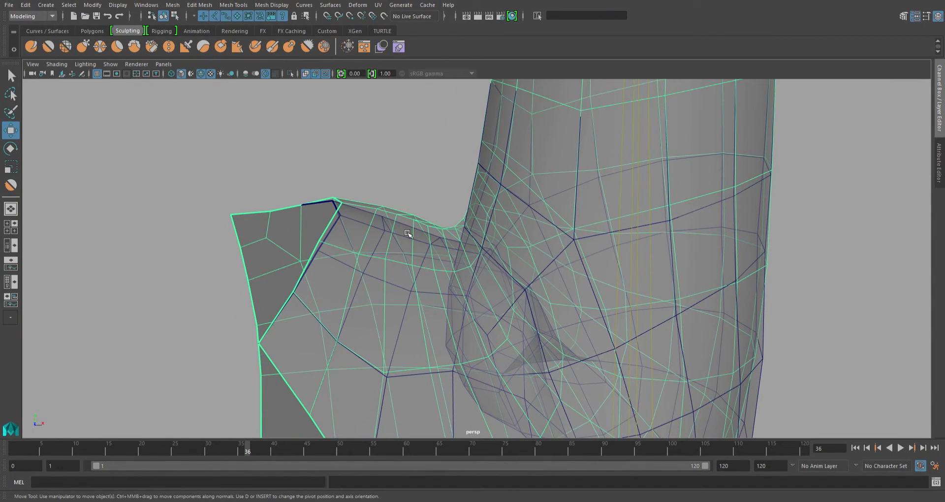
left_click_drag(408, 235, 432, 240)
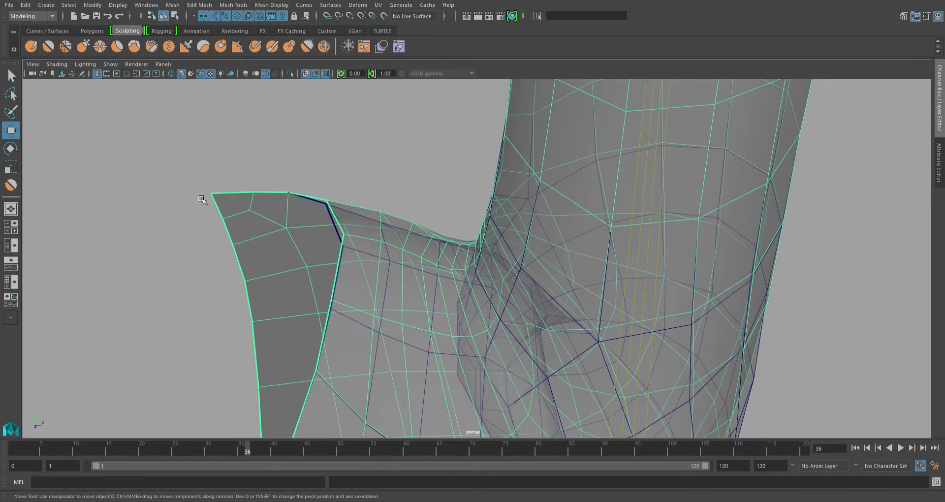
left_click_drag(201, 199, 346, 247)
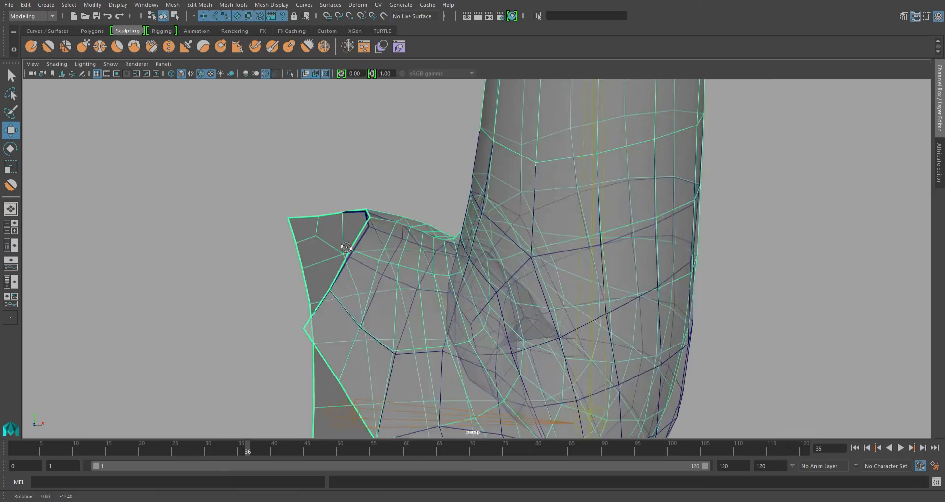
left_click_drag(347, 247, 367, 251)
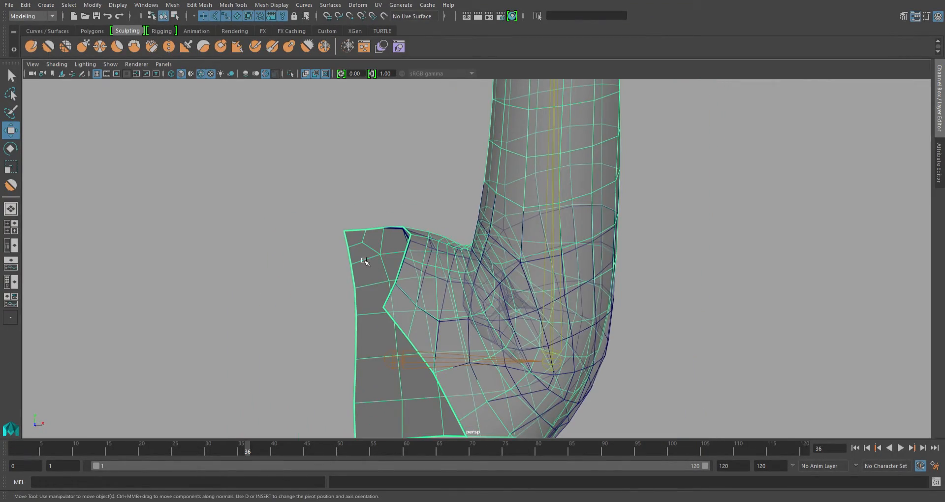
mouse_move(325, 244)
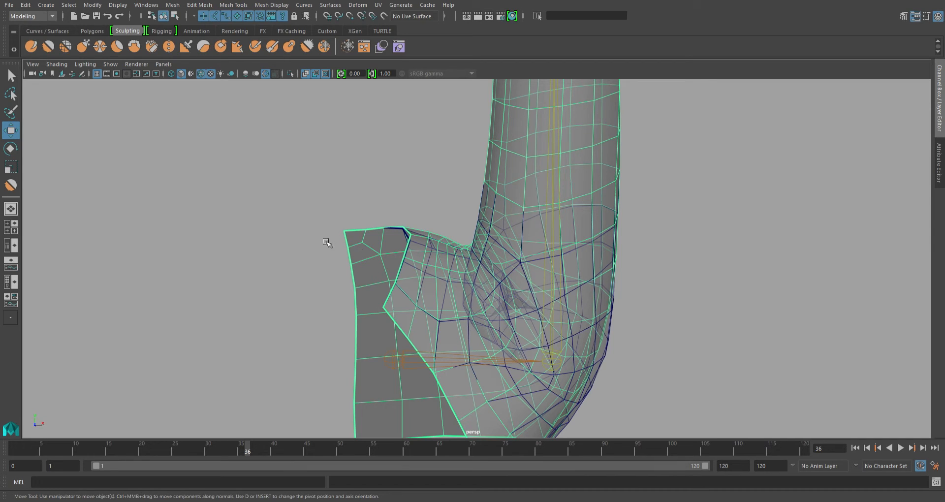
mouse_move(451, 252)
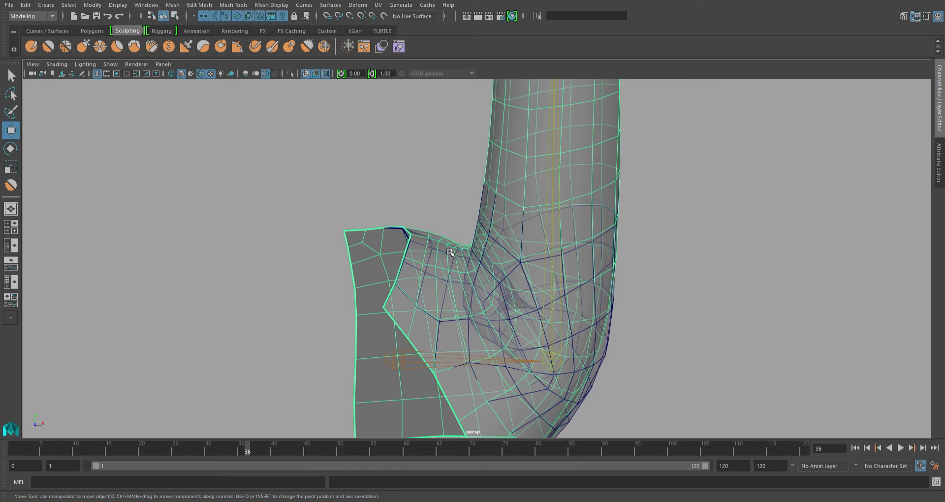
left_click_drag(449, 252, 426, 277)
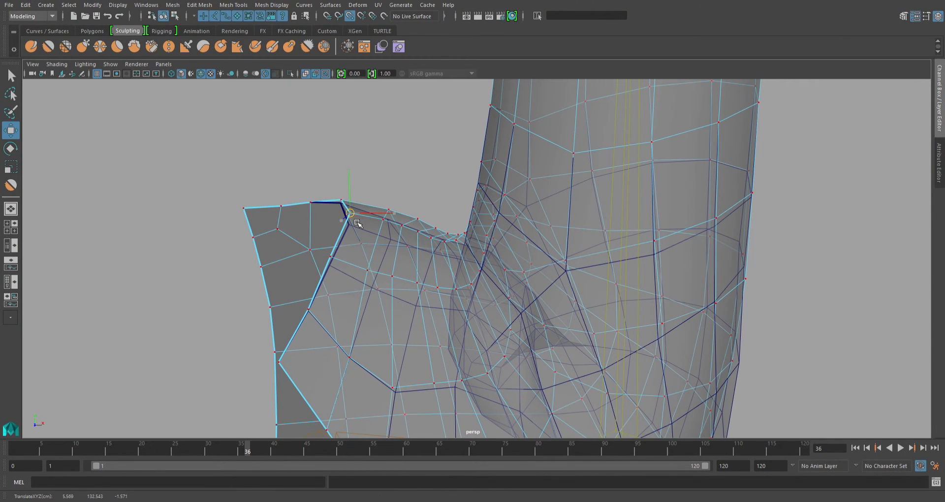
left_click_drag(350, 214, 326, 264)
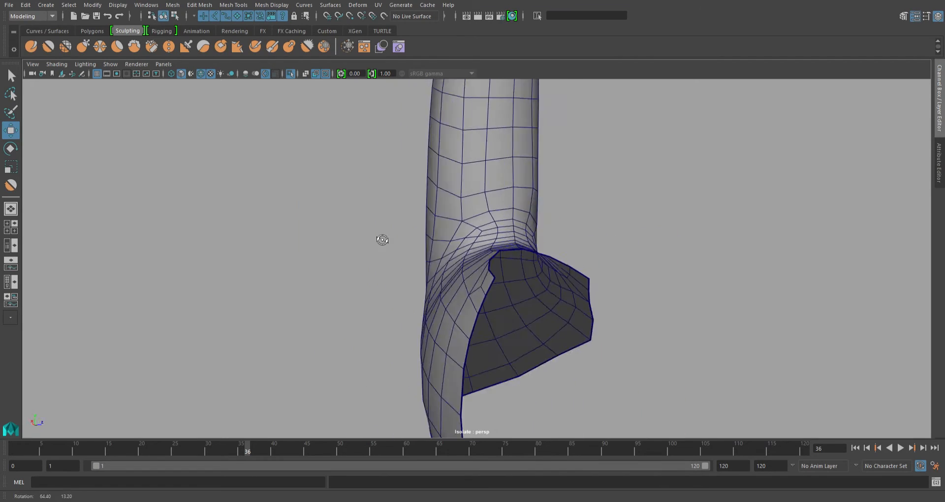
Orbit around the shoulder and armpit, then select the sculpted shape and skinned arm mesh
left_click_drag(383, 240, 396, 214)
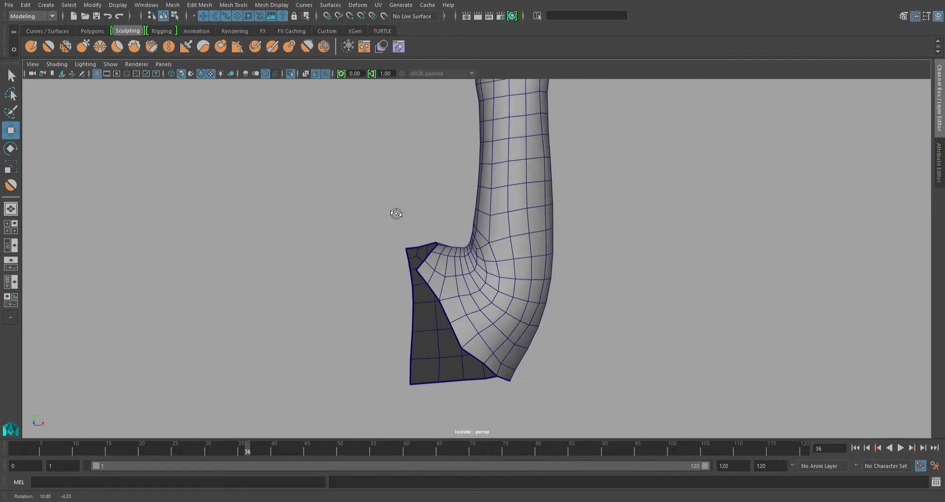
left_click_drag(396, 213, 653, 216)
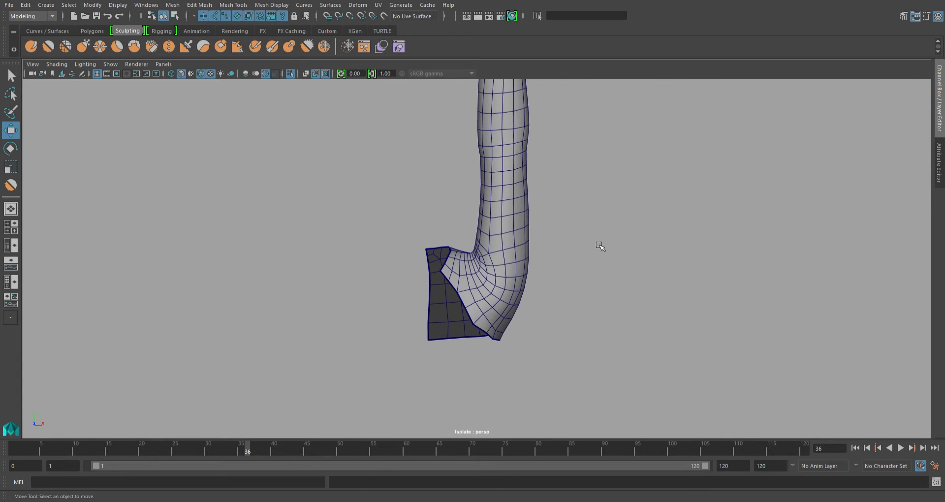
left_click_drag(600, 247, 516, 258)
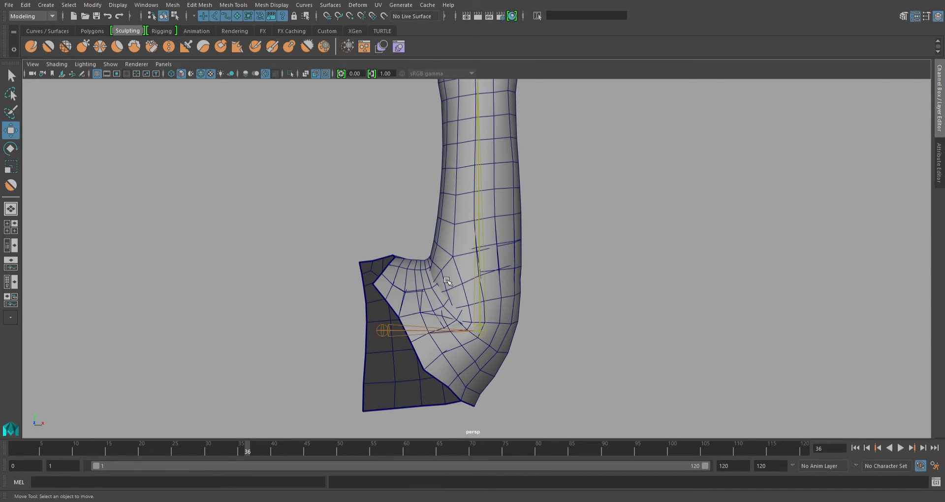
left_click(447, 280)
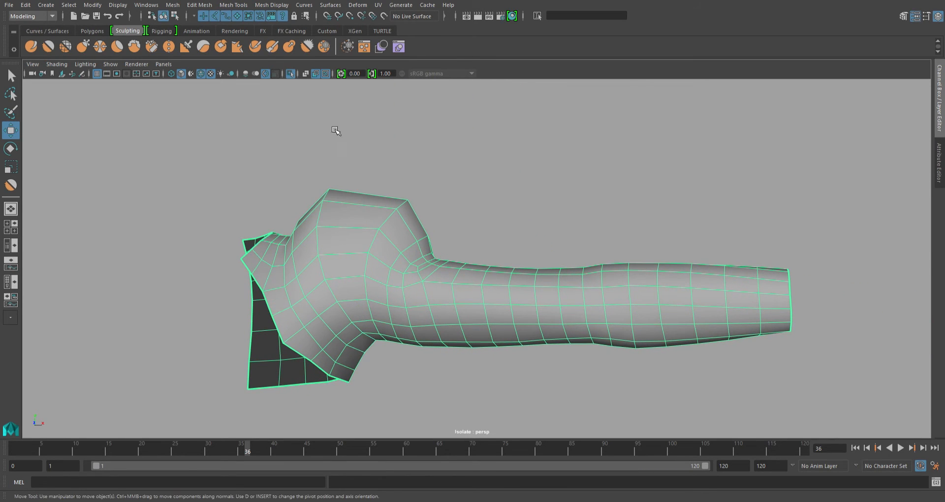
left_click_drag(336, 131, 618, 264)
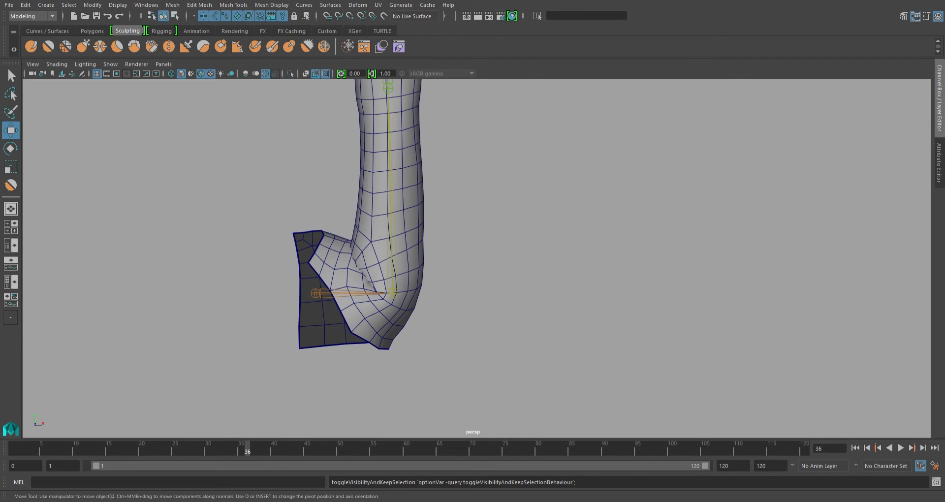
mouse_move(409, 258)
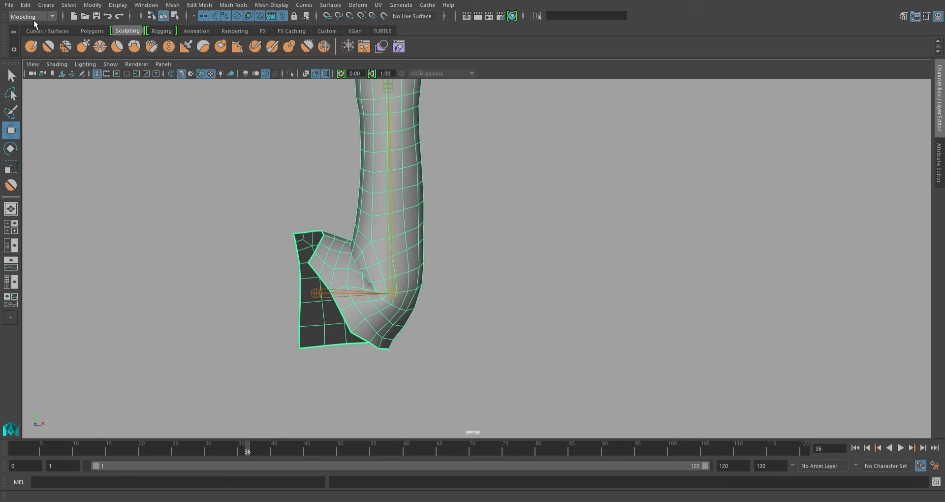
Switch to the Rigging menu set and add a Blend Shape deformer to the skinned arm
left_click(28, 16)
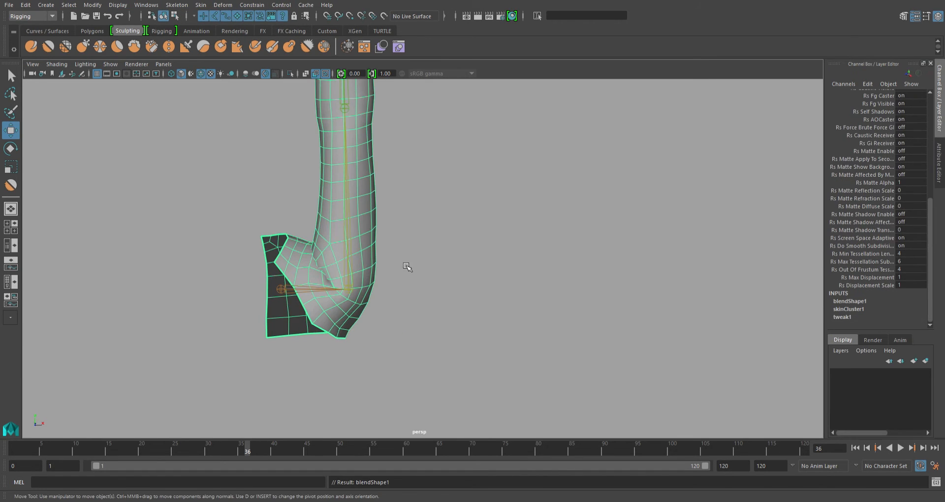
left_click(849, 302)
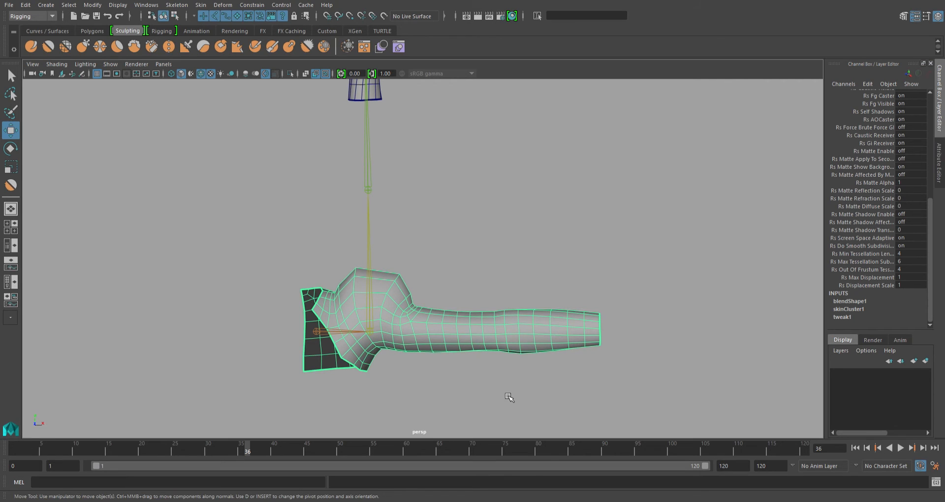
mouse_move(669, 246)
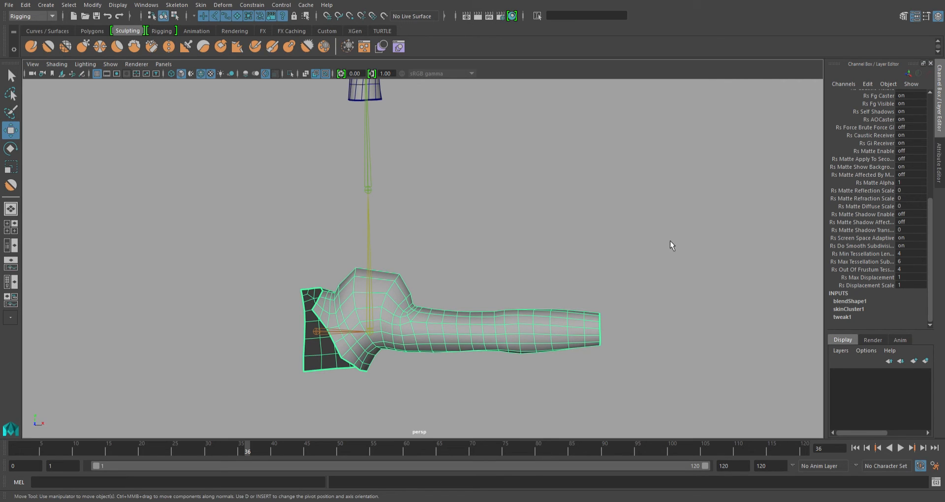
mouse_move(664, 156)
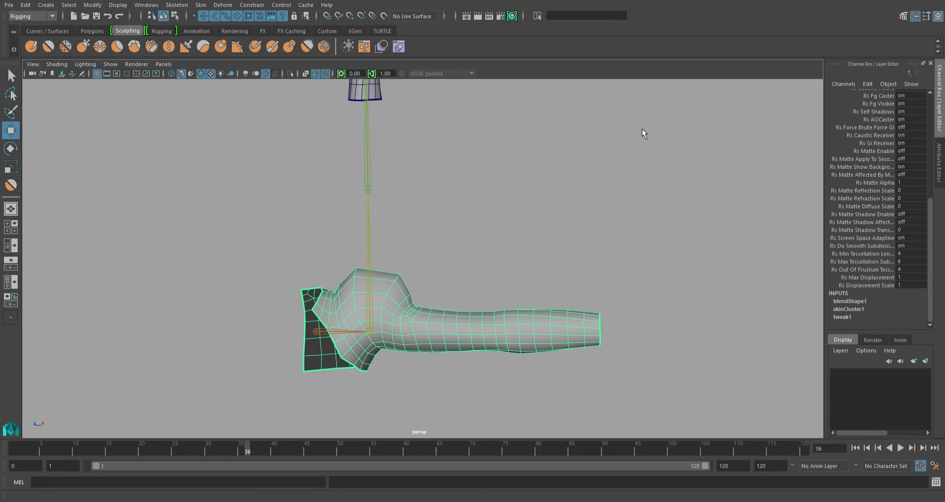
mouse_move(656, 154)
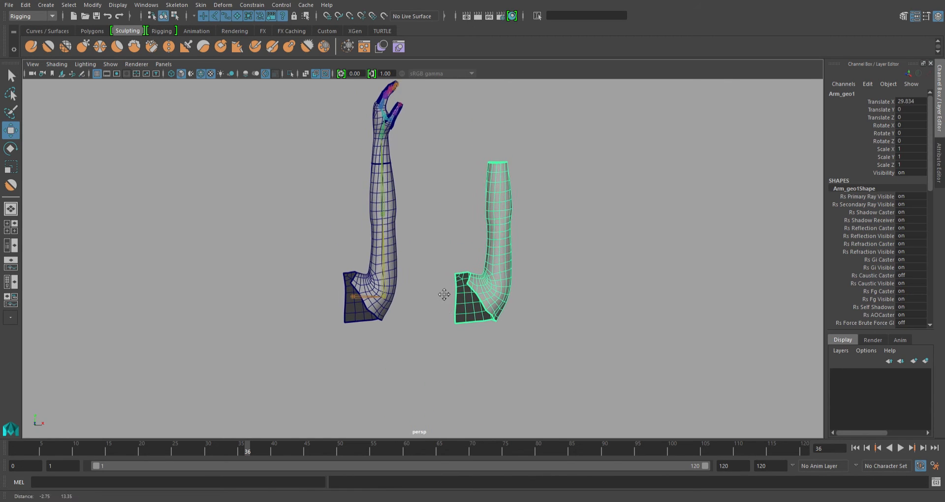
Drag the Arm_geo2 target weight up to 0.600 with the arm raised
left_click_drag(445, 295, 607, 281)
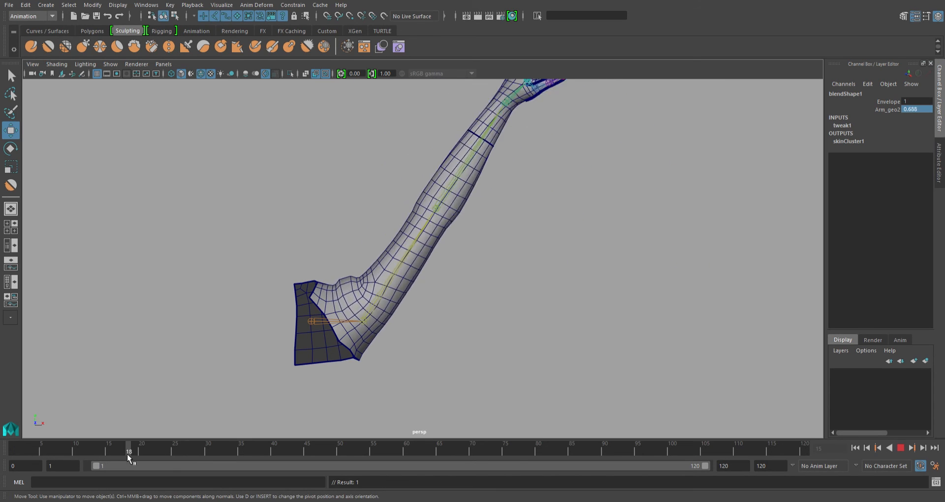
At frame 15, set the Arm_geo2 corrective weight to 0.2 in the Channel Box
left_click_drag(128, 452, 108, 452)
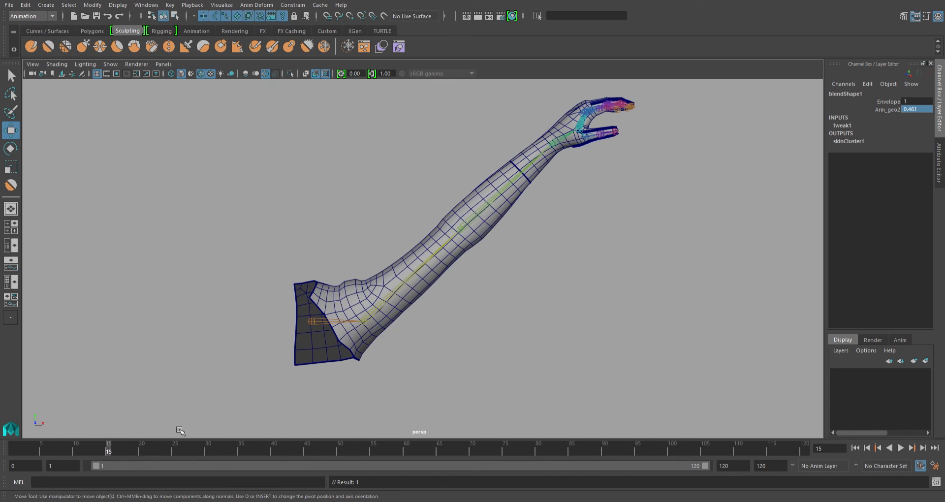
left_click(906, 449)
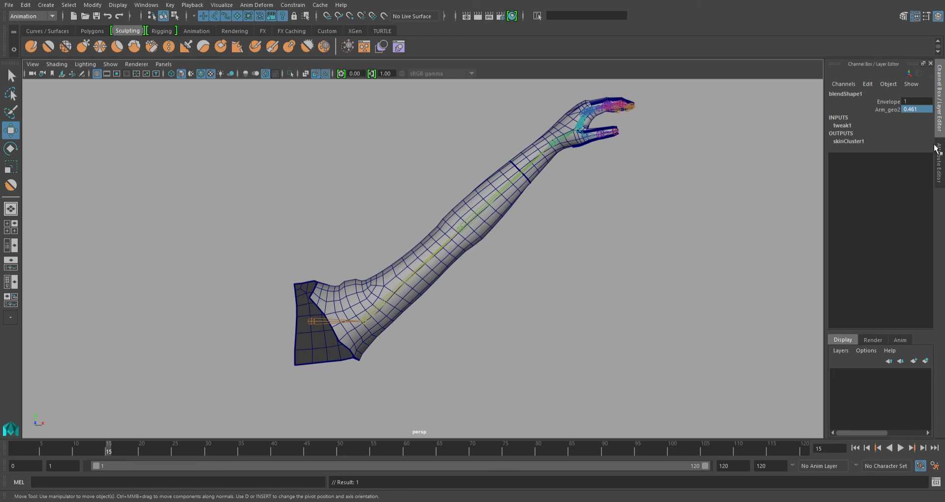
left_click(916, 109)
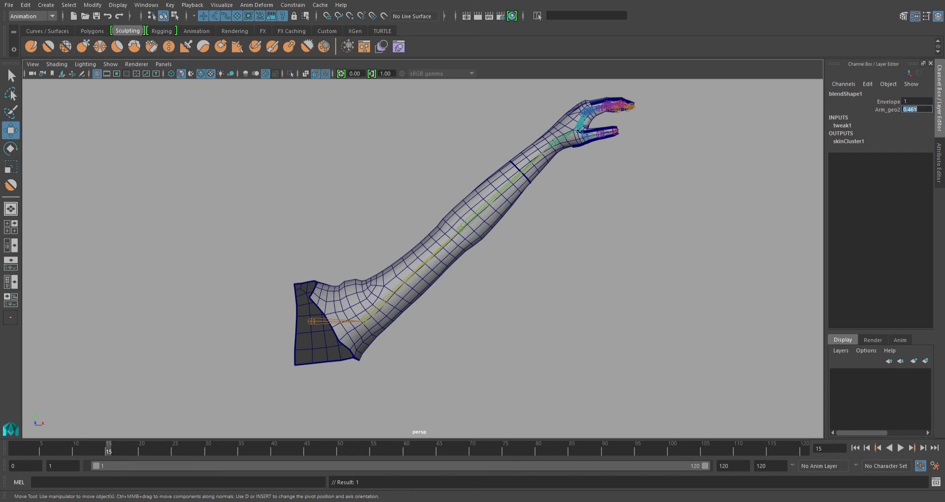
type("0.2")
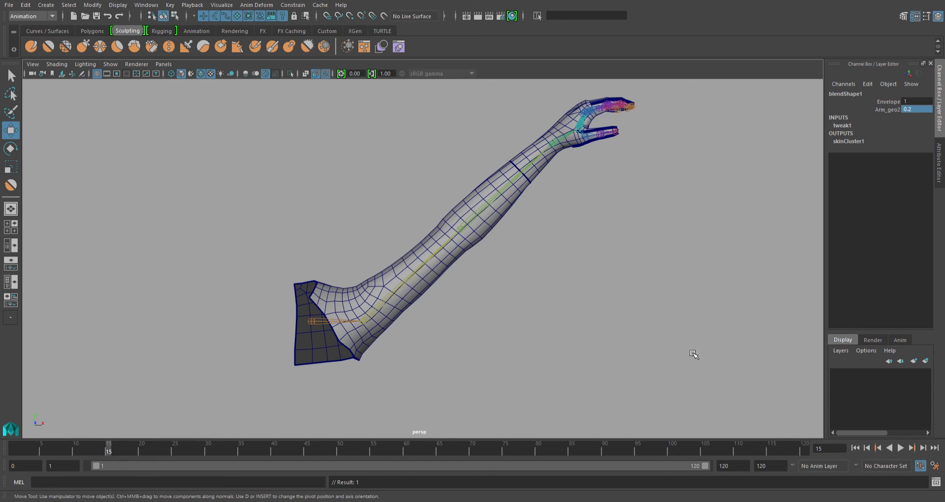
mouse_move(425, 342)
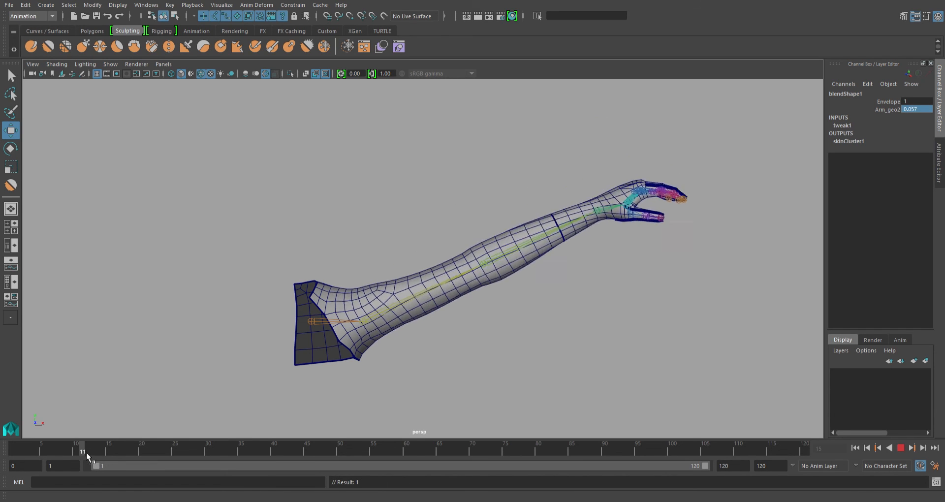
Scrub the arm raise between frames 10 and 22, comparing the weight at frames 20 and 16 (0.242)
left_click_drag(87, 456, 135, 452)
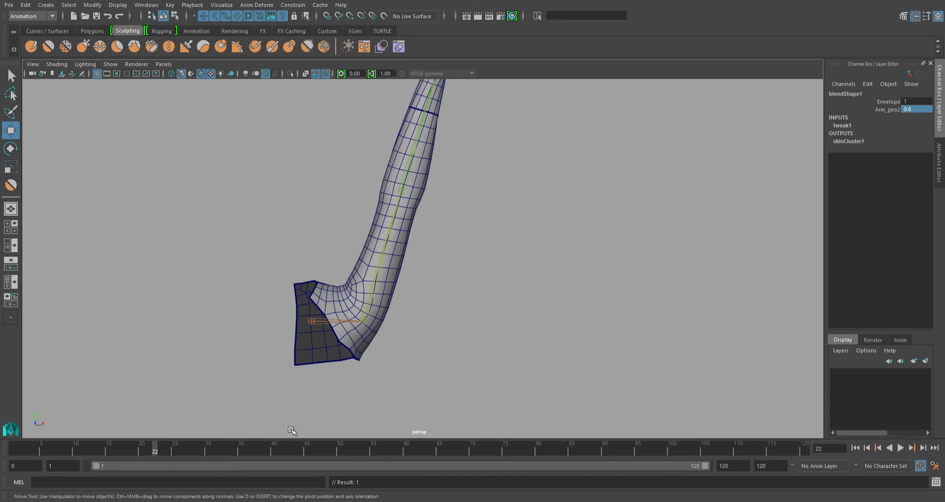
mouse_move(162, 459)
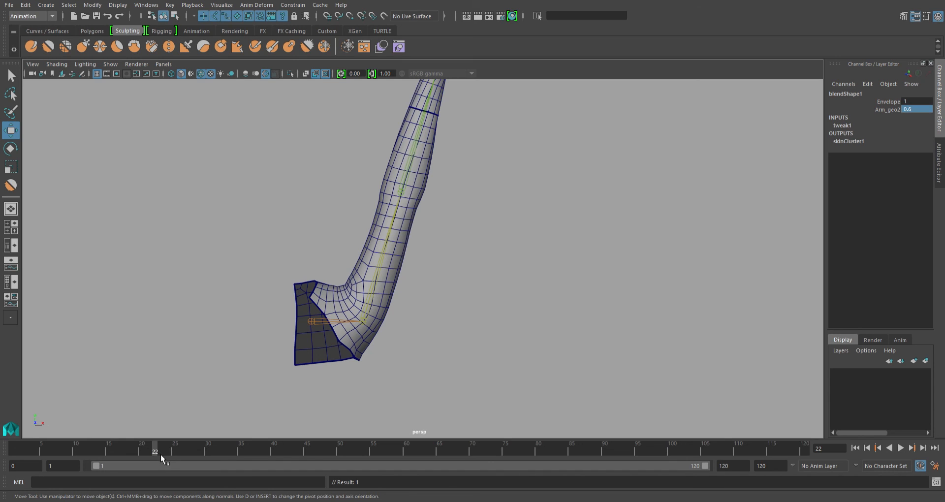
left_click(904, 449)
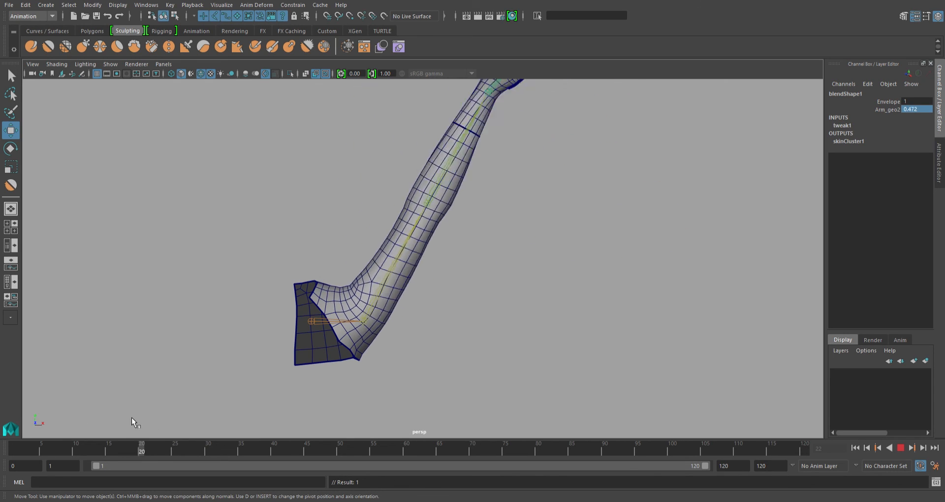
left_click(116, 451)
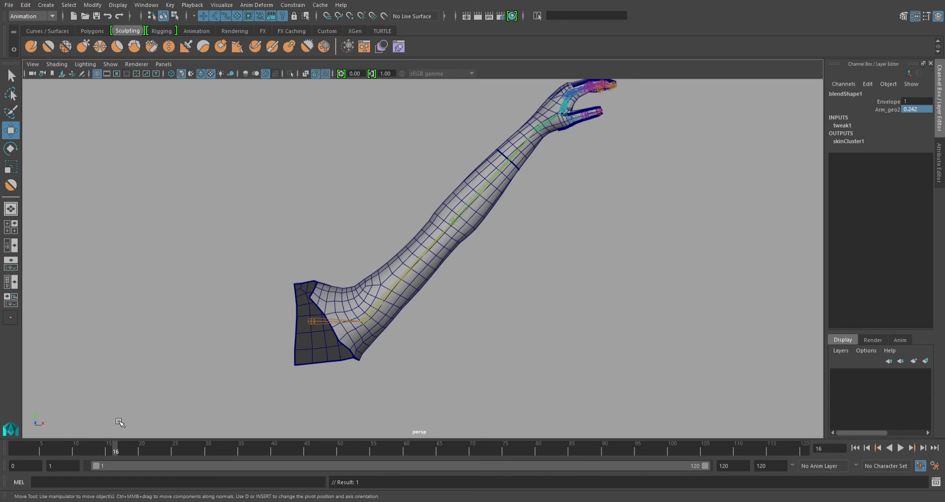